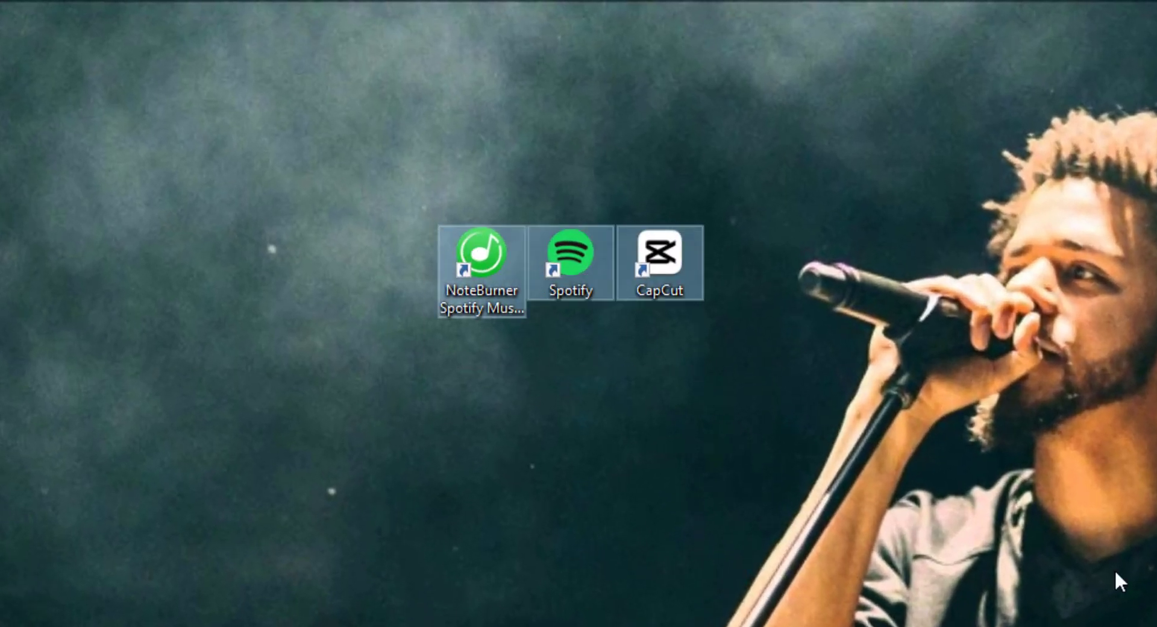
mouse_move(708, 473)
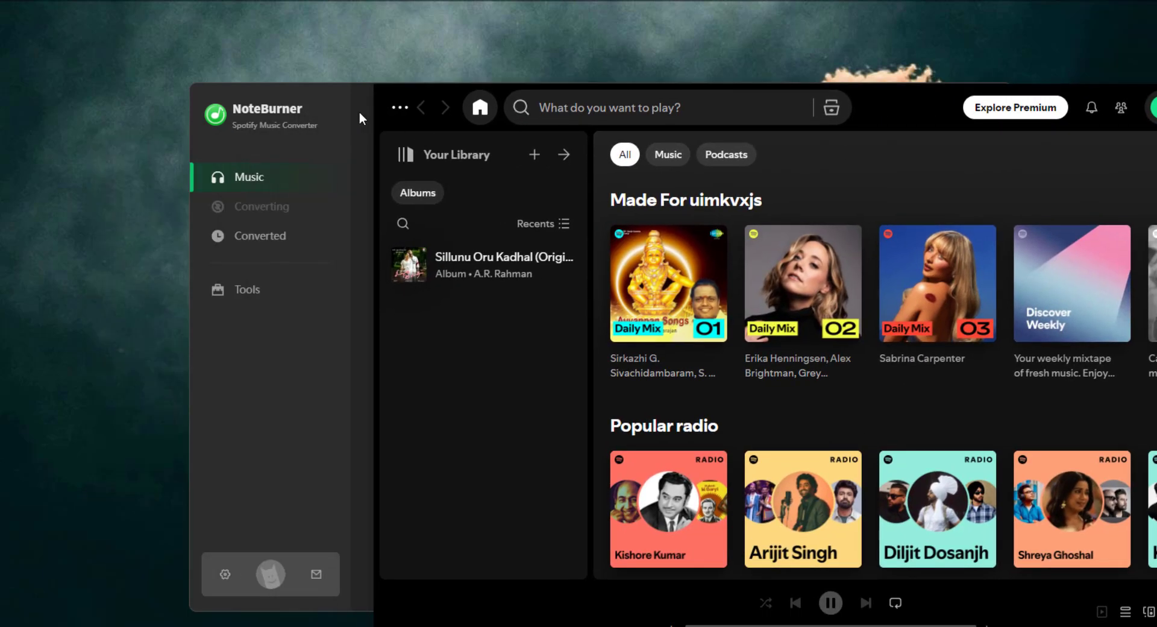
- Review the converter's music settings to confirm MP3 output format
click(224, 574)
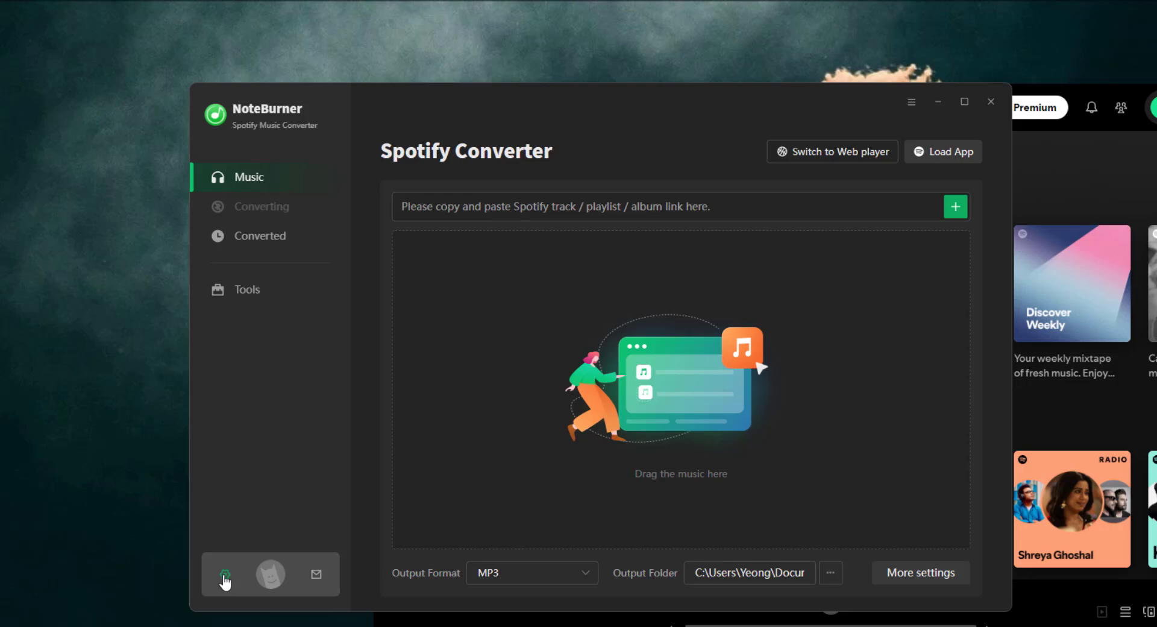
click(224, 575)
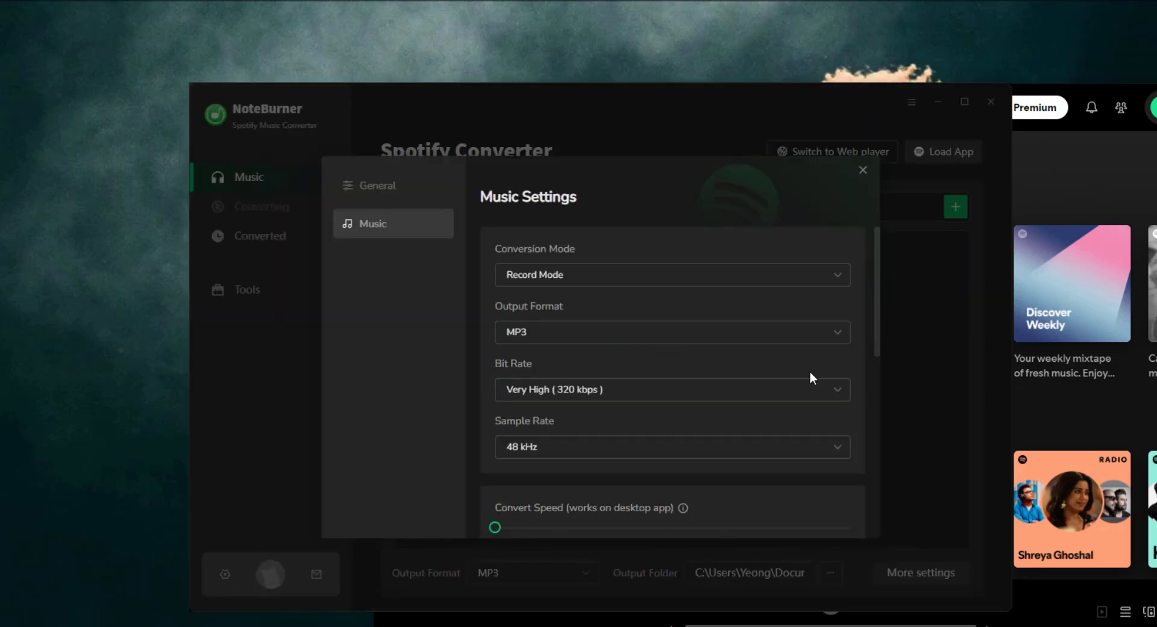
scroll(down, 3)
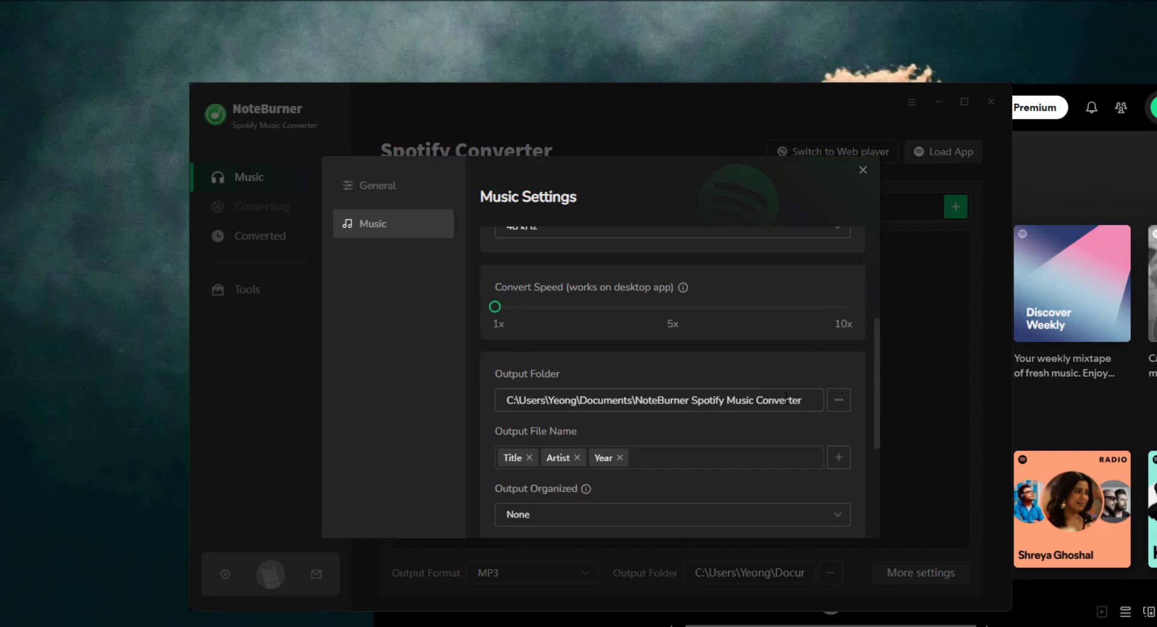
mouse_move(1026, 205)
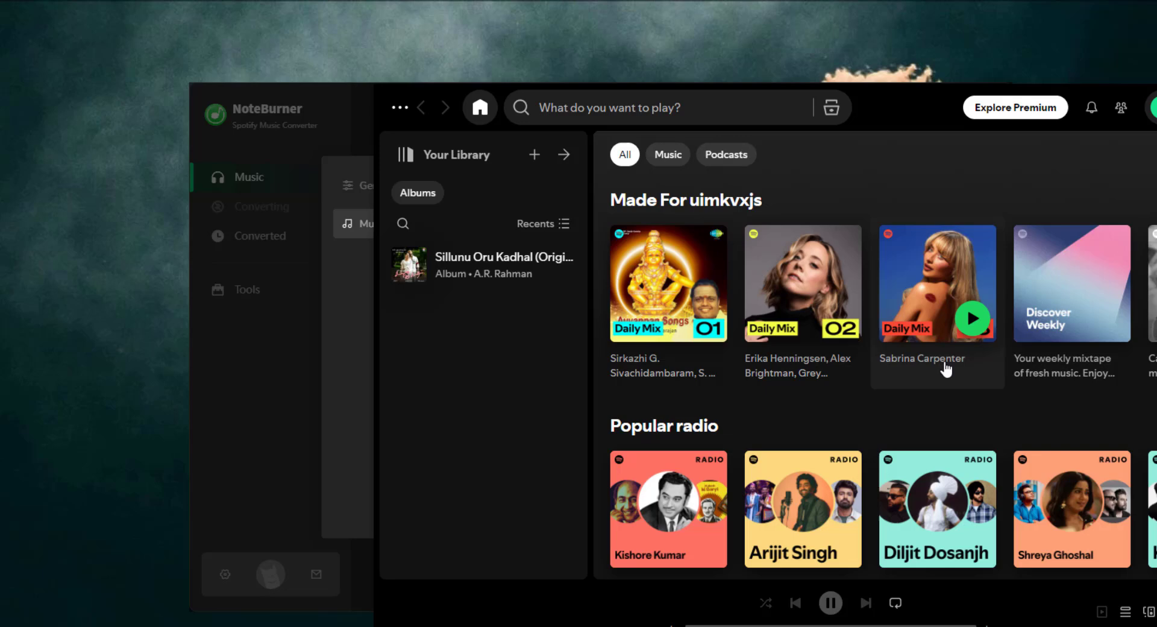
- Queue only Espresso and APT. from Daily Mix 3 and start converting them
click(938, 282)
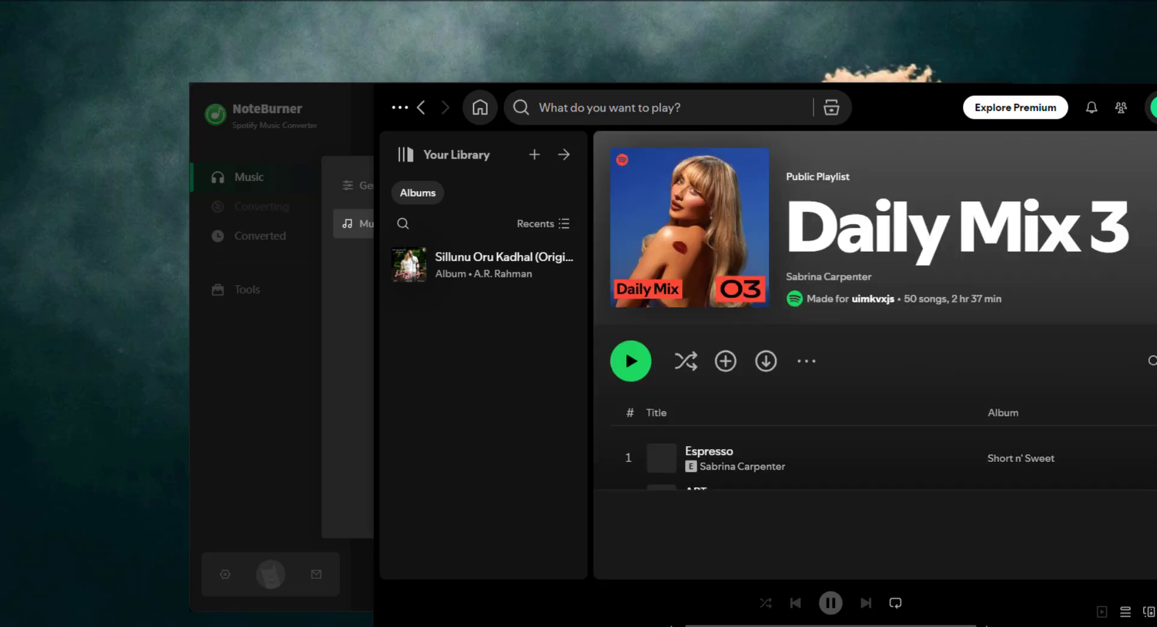
click(725, 362)
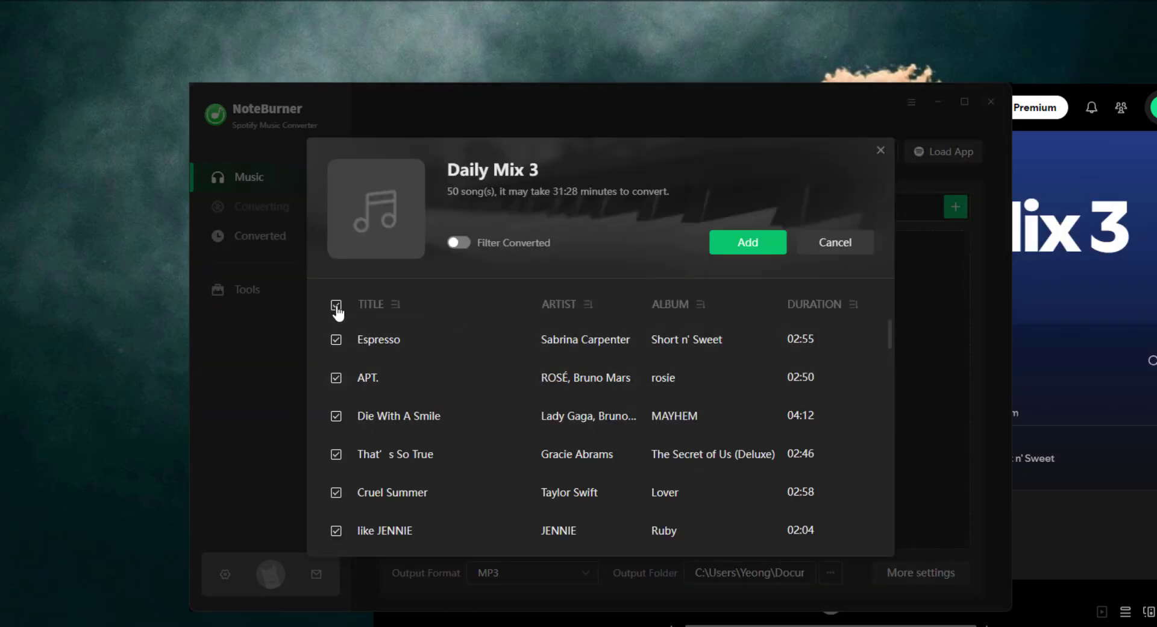
click(747, 242)
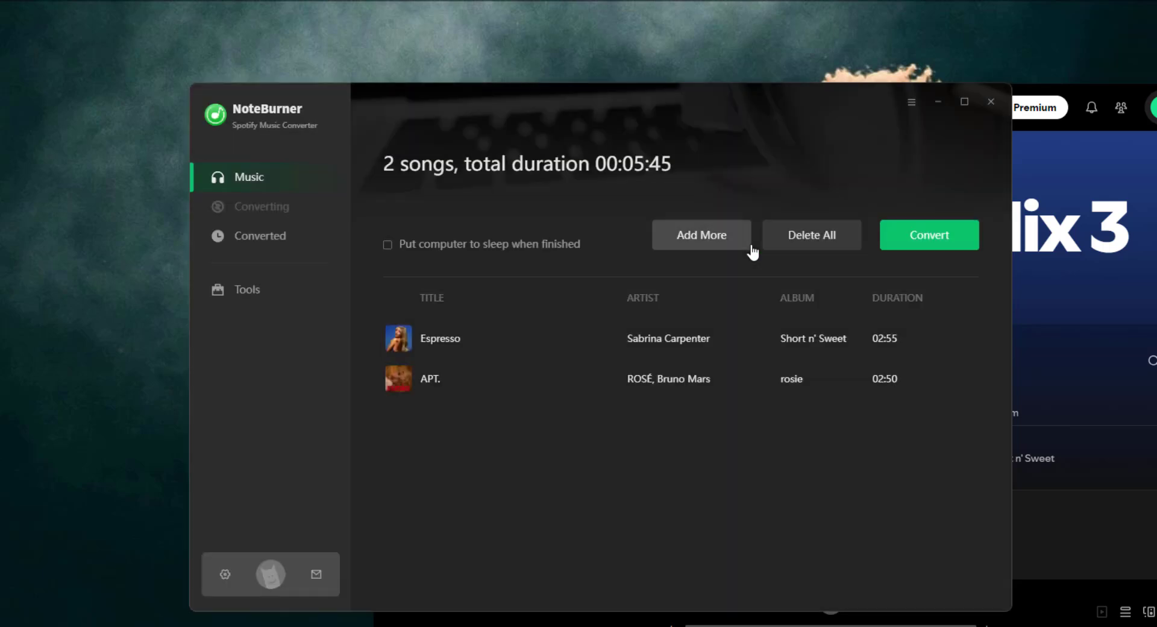
click(928, 235)
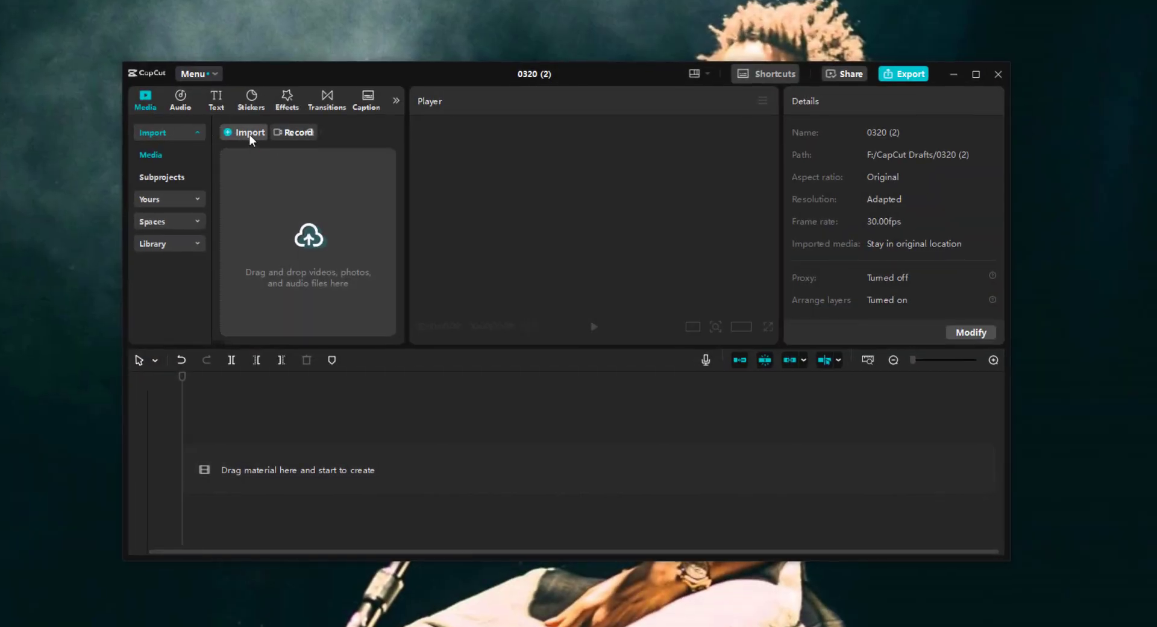
- Import Espresso and APT. MP3s and place them back-to-back on the timeline
click(248, 132)
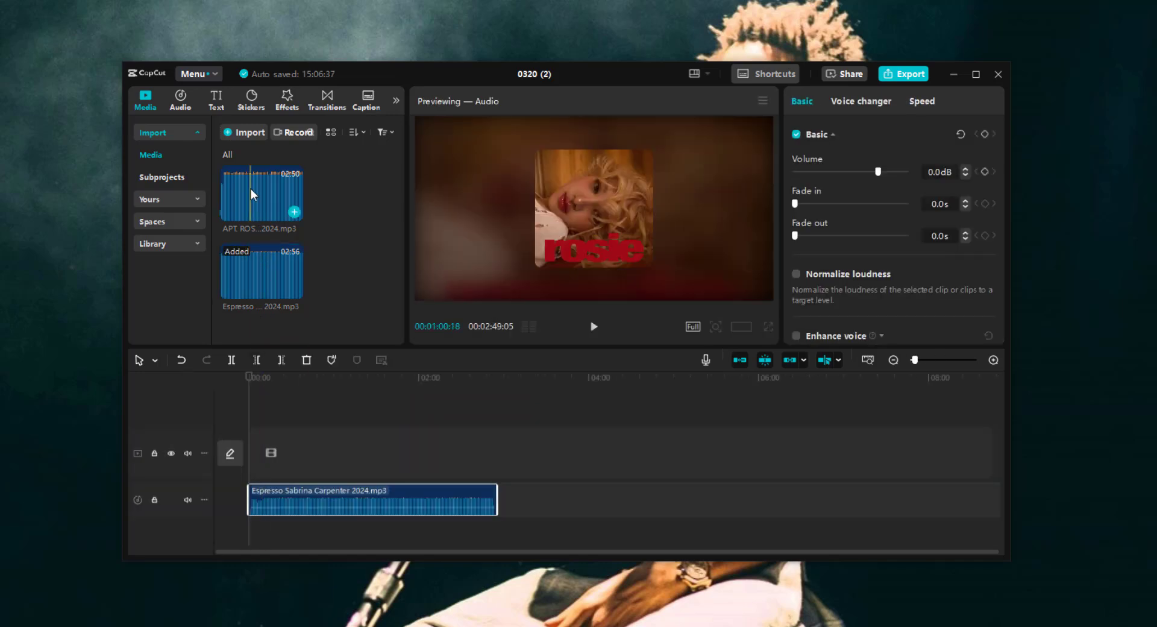
drag(260, 195, 615, 498)
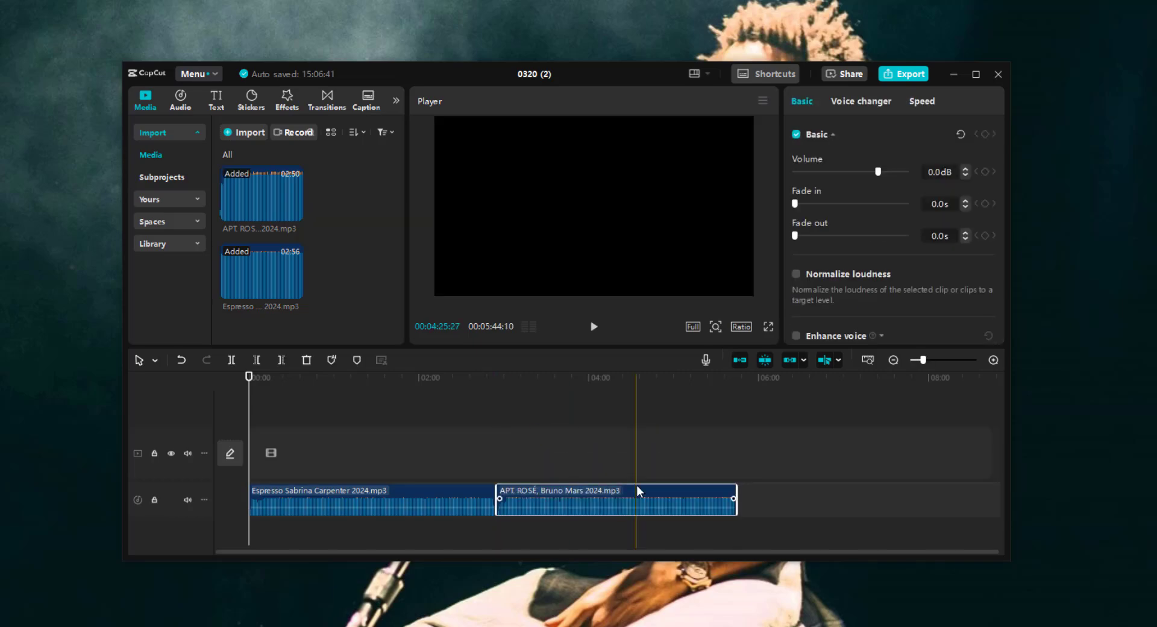